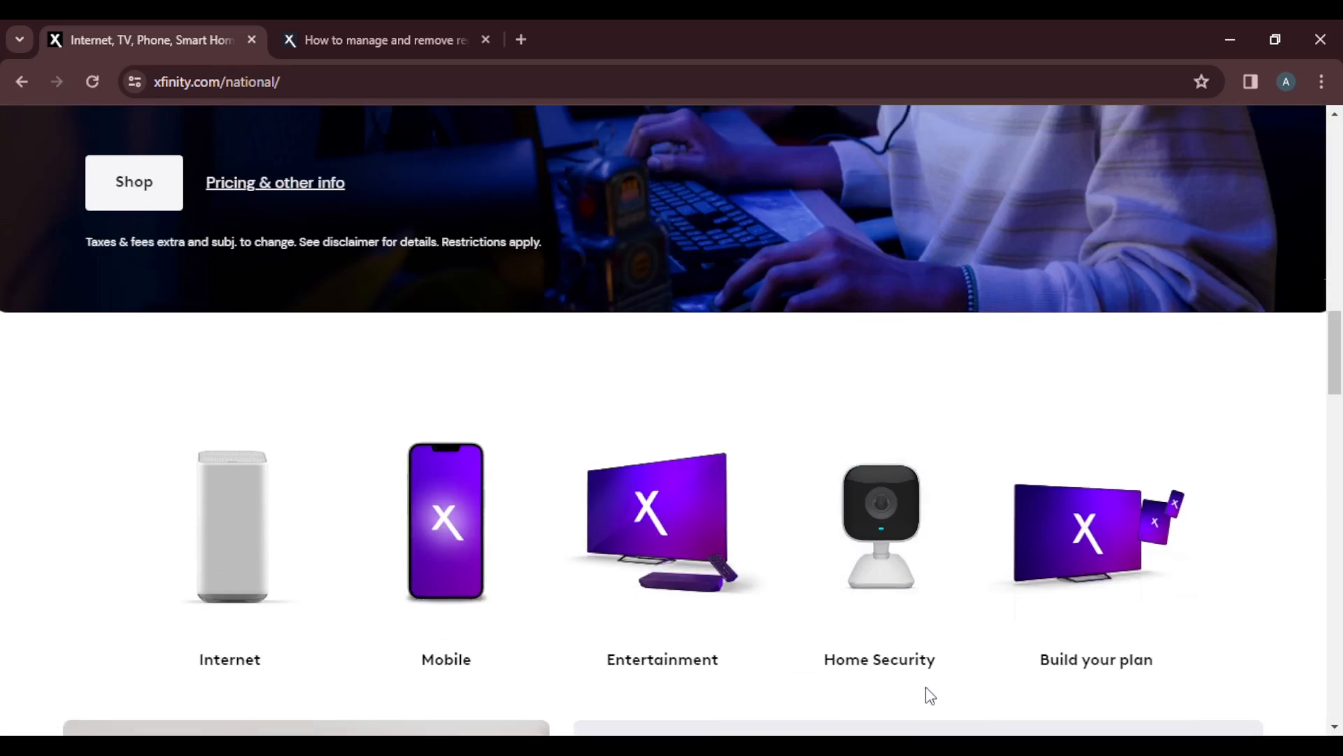
Switch to the 'How to manage and remove registered Xfinity WiFi devices' tab and scroll to its five removal steps
{"action": "scroll", "scroll_direction": "up", "scroll_amount": 3}
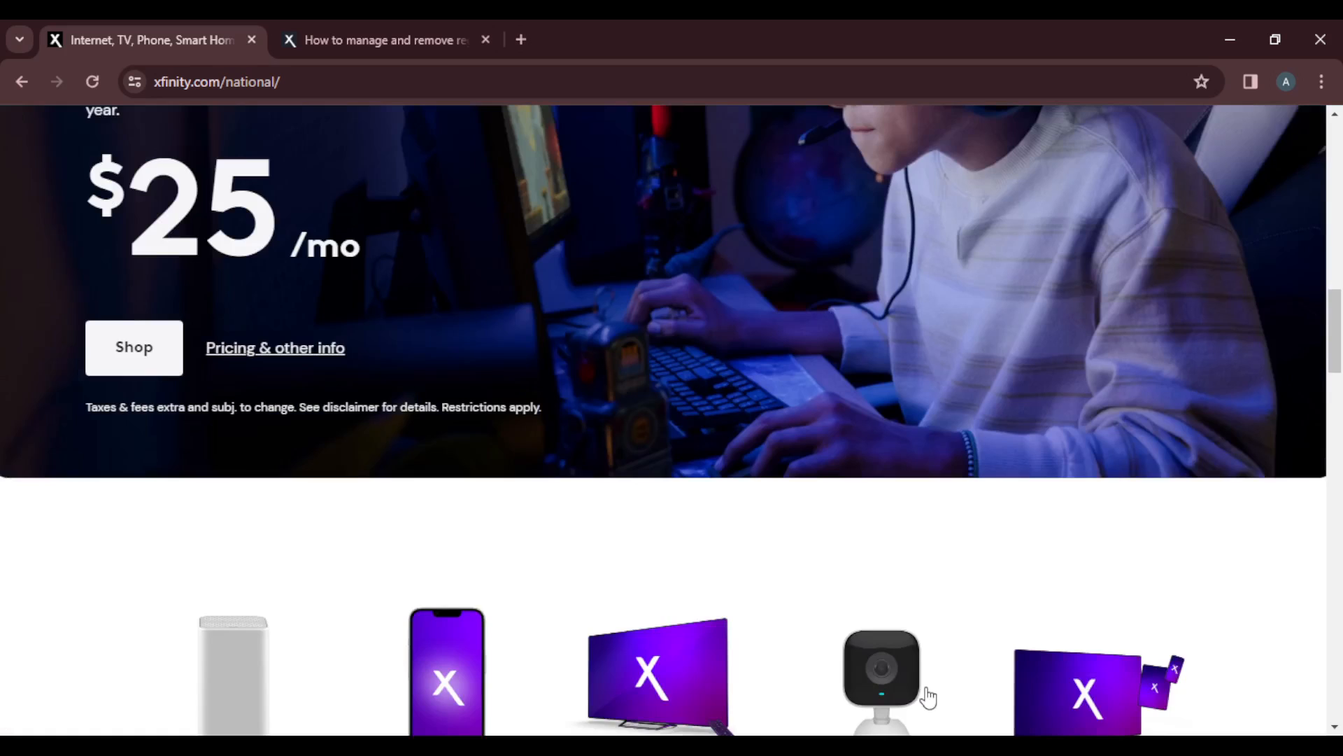
{"action": "scroll", "scroll_direction": "down", "scroll_amount": 3}
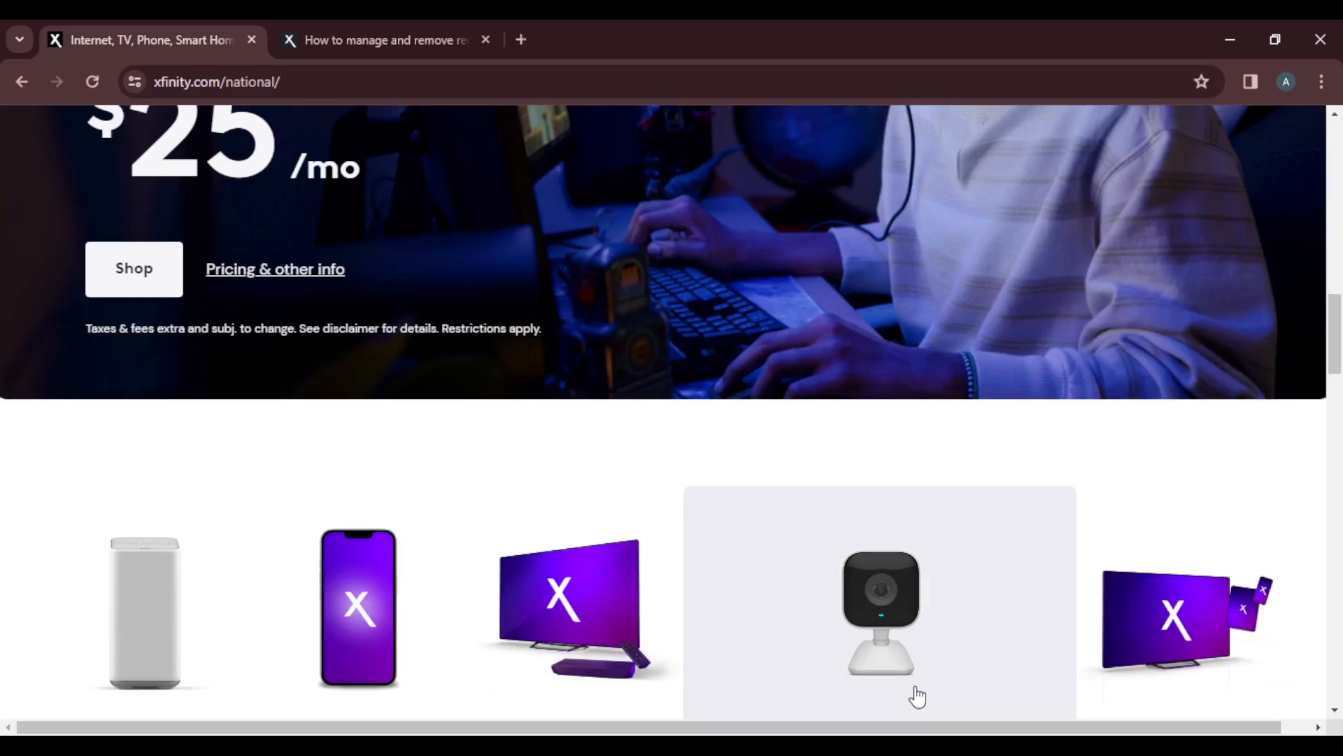
{"action": "left_click", "coordinate": [385, 39]}
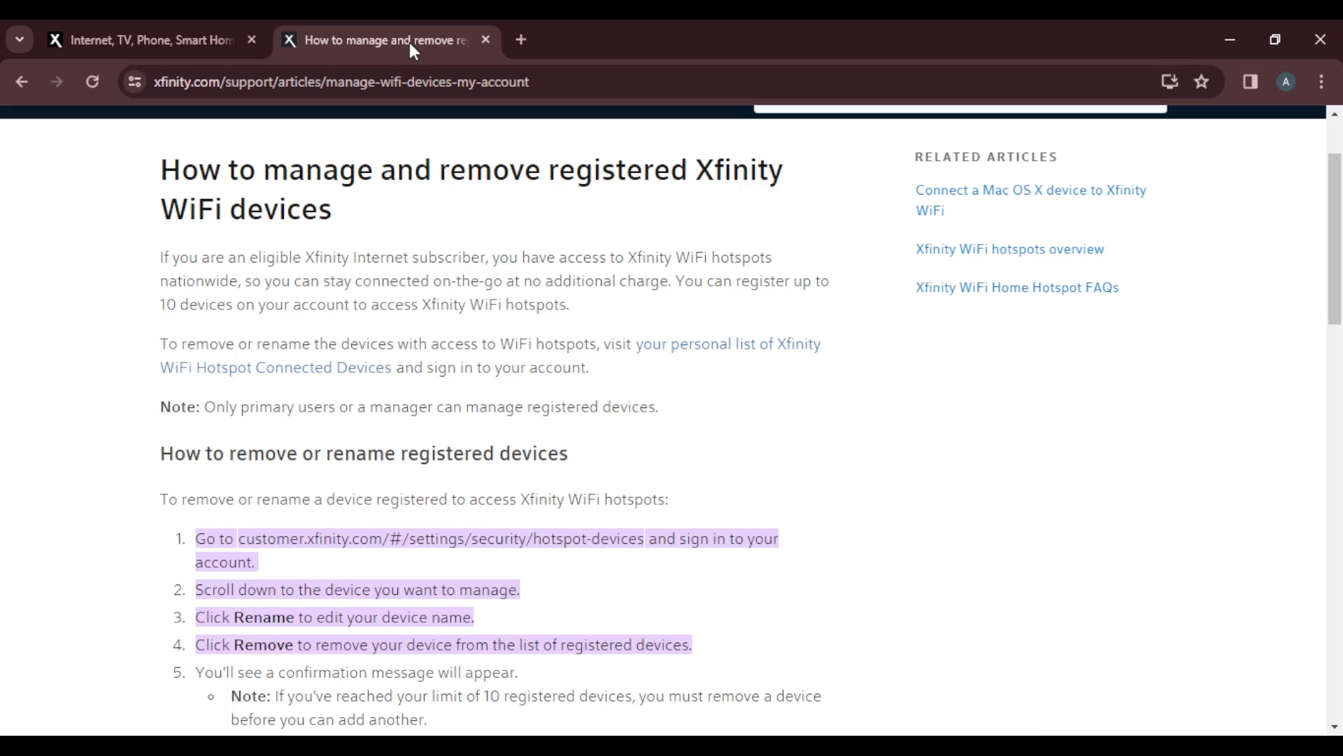
{"action": "scroll", "scroll_direction": "down", "scroll_amount": 3}
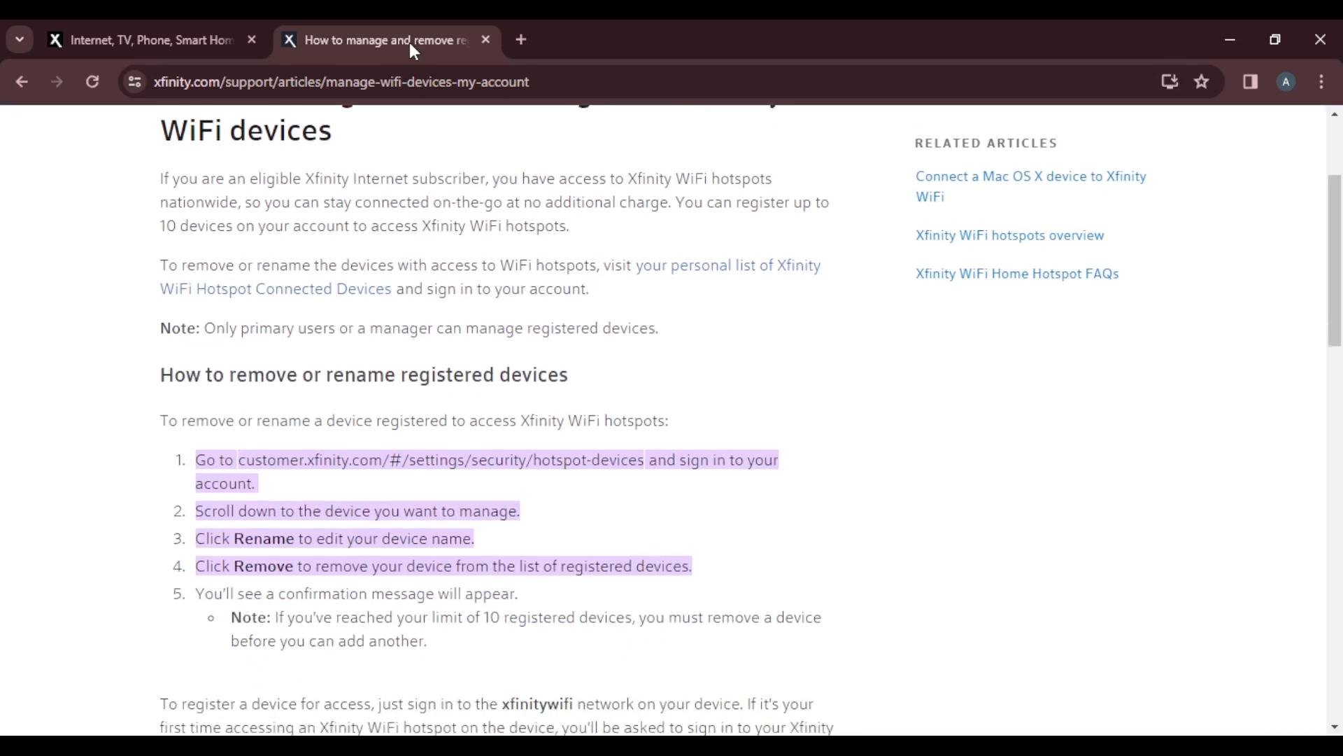
{"action": "scroll", "scroll_direction": "down", "scroll_amount": 3}
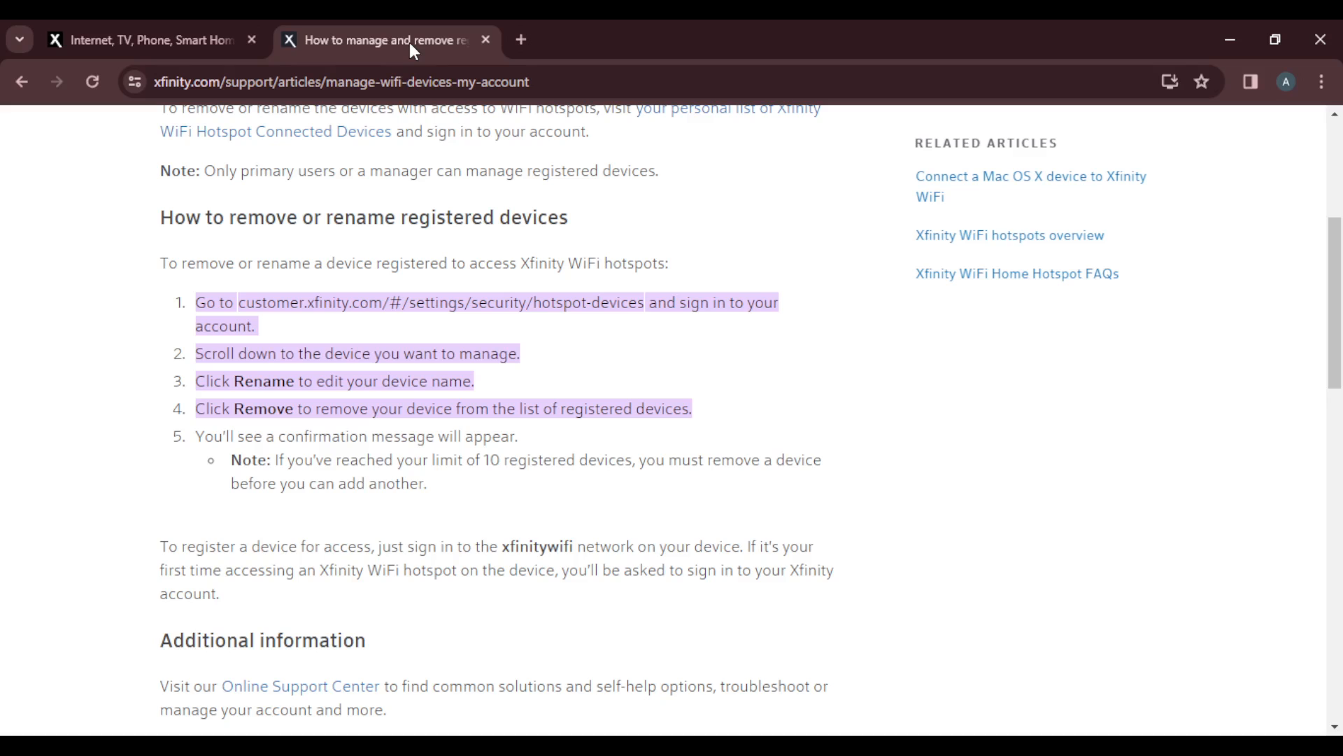
{"action": "mouse_move", "coordinate": [76, 75]}
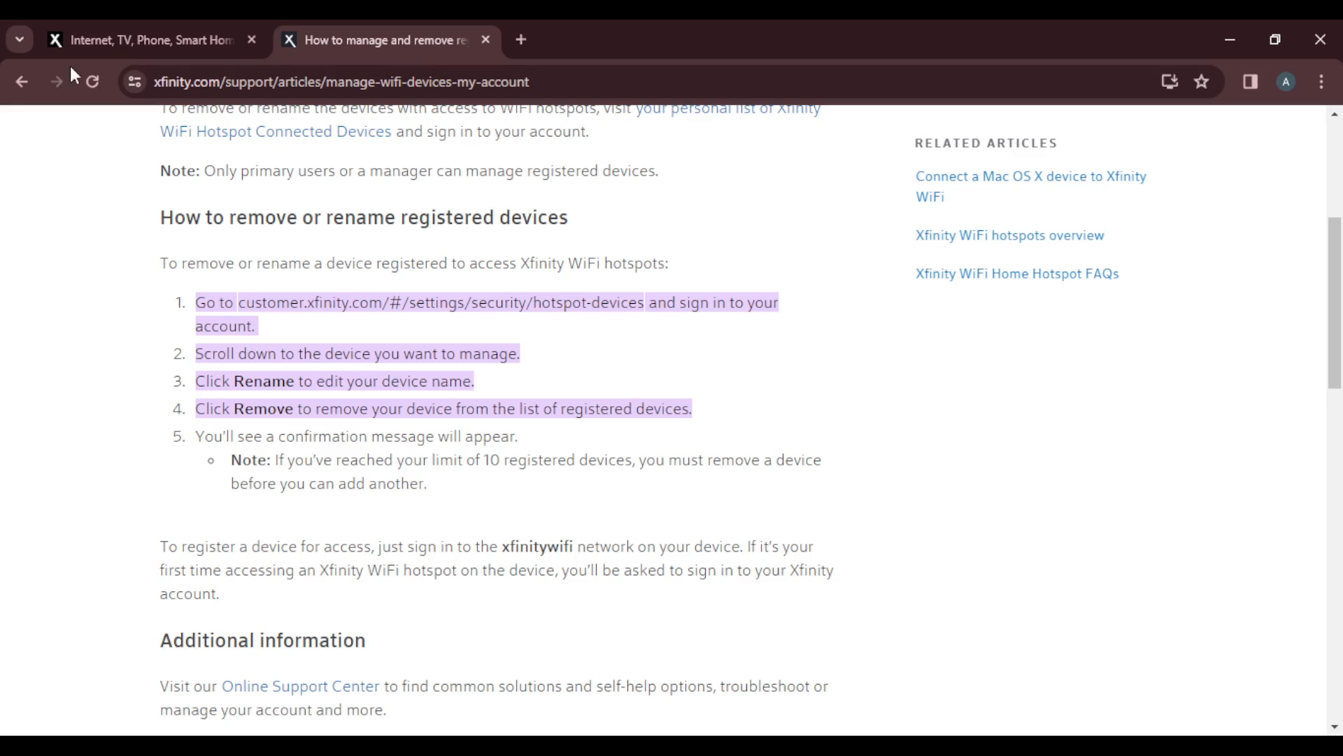
{"action": "mouse_move", "coordinate": [427, 308]}
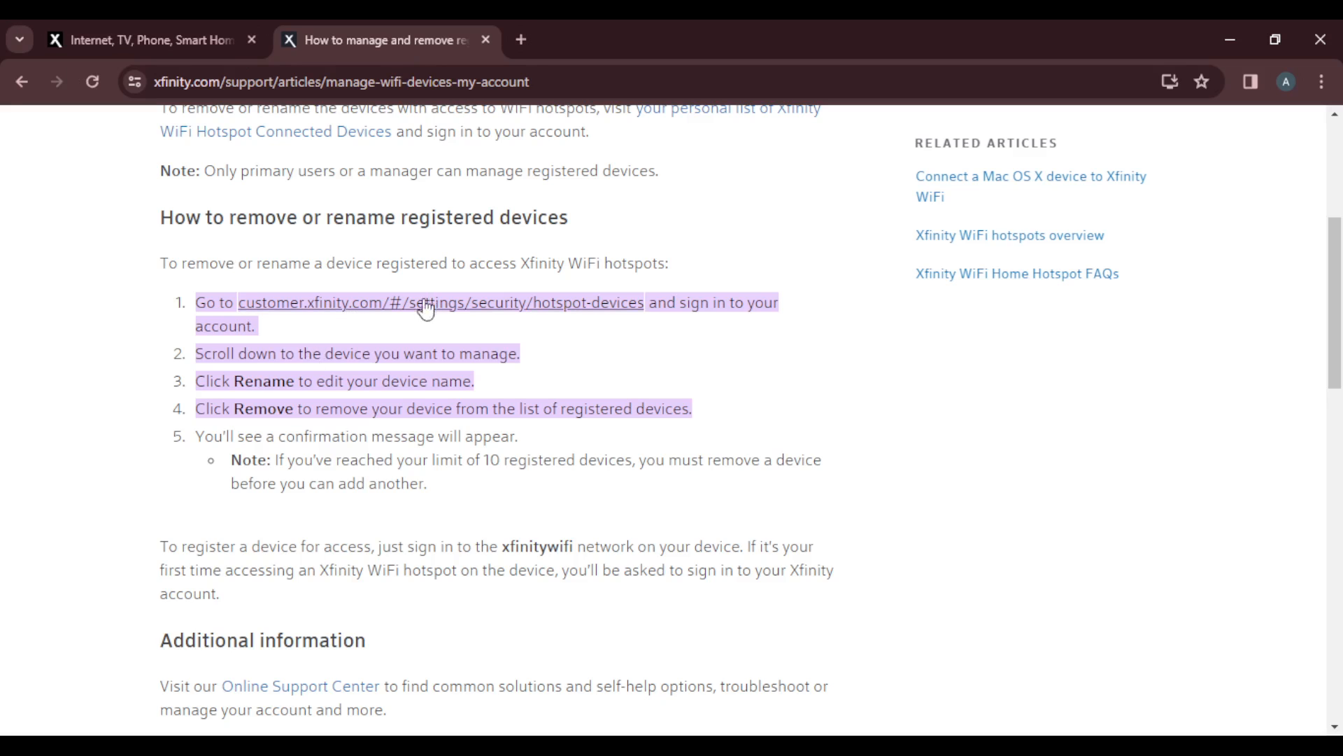
{"action": "mouse_move", "coordinate": [403, 314]}
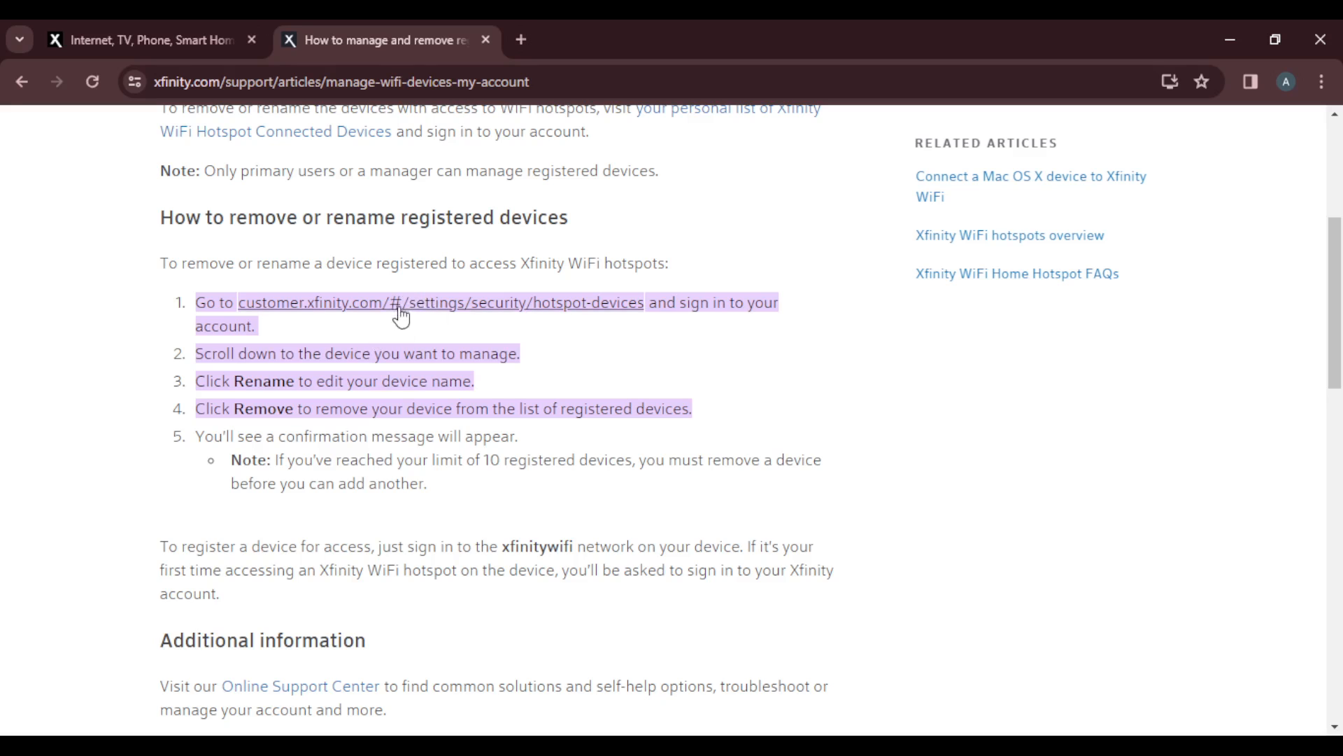
{"action": "mouse_move", "coordinate": [549, 344]}
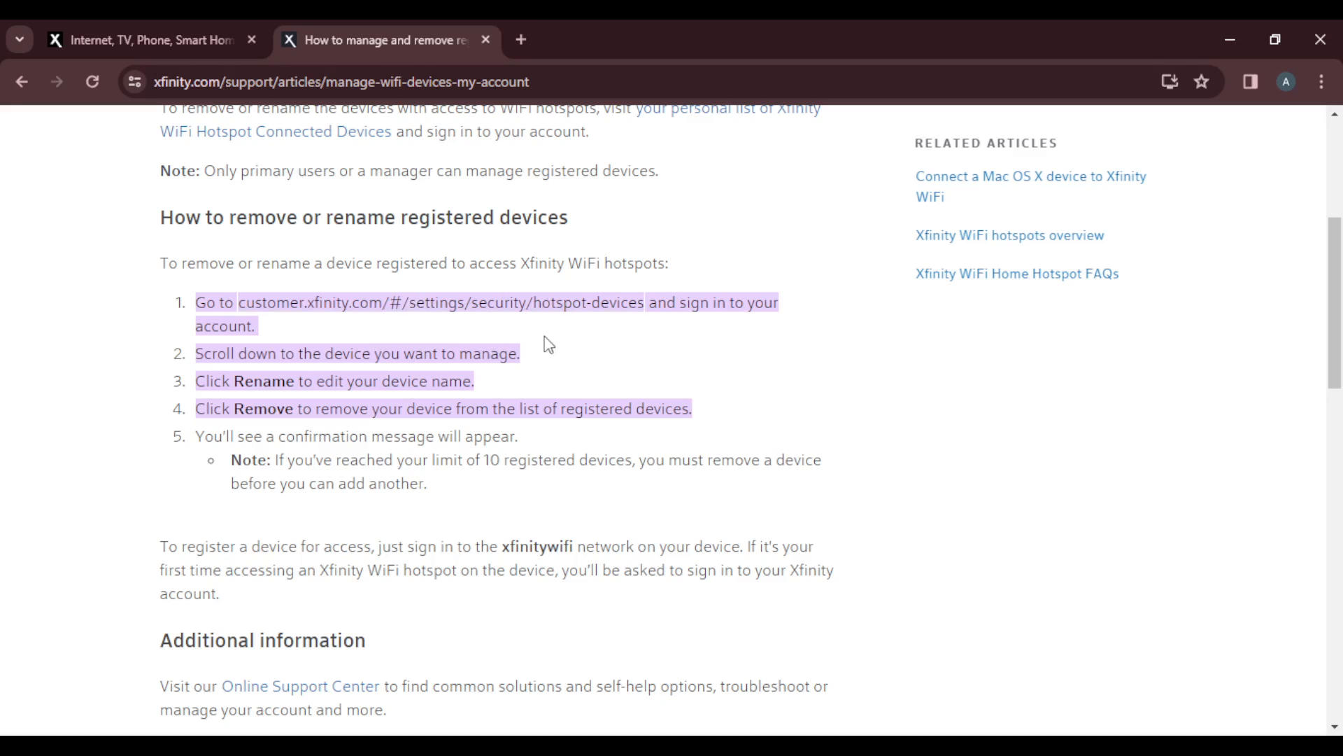
{"action": "mouse_move", "coordinate": [618, 358]}
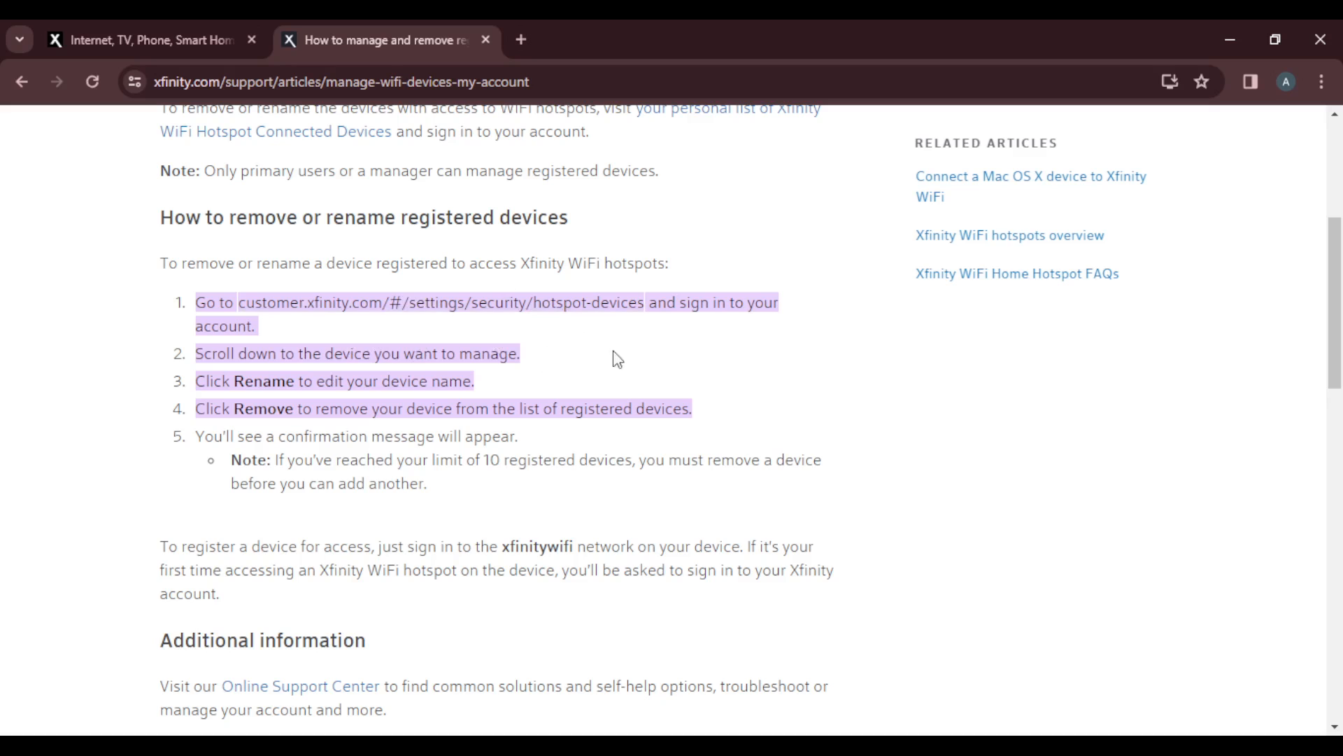
{"action": "mouse_move", "coordinate": [233, 374]}
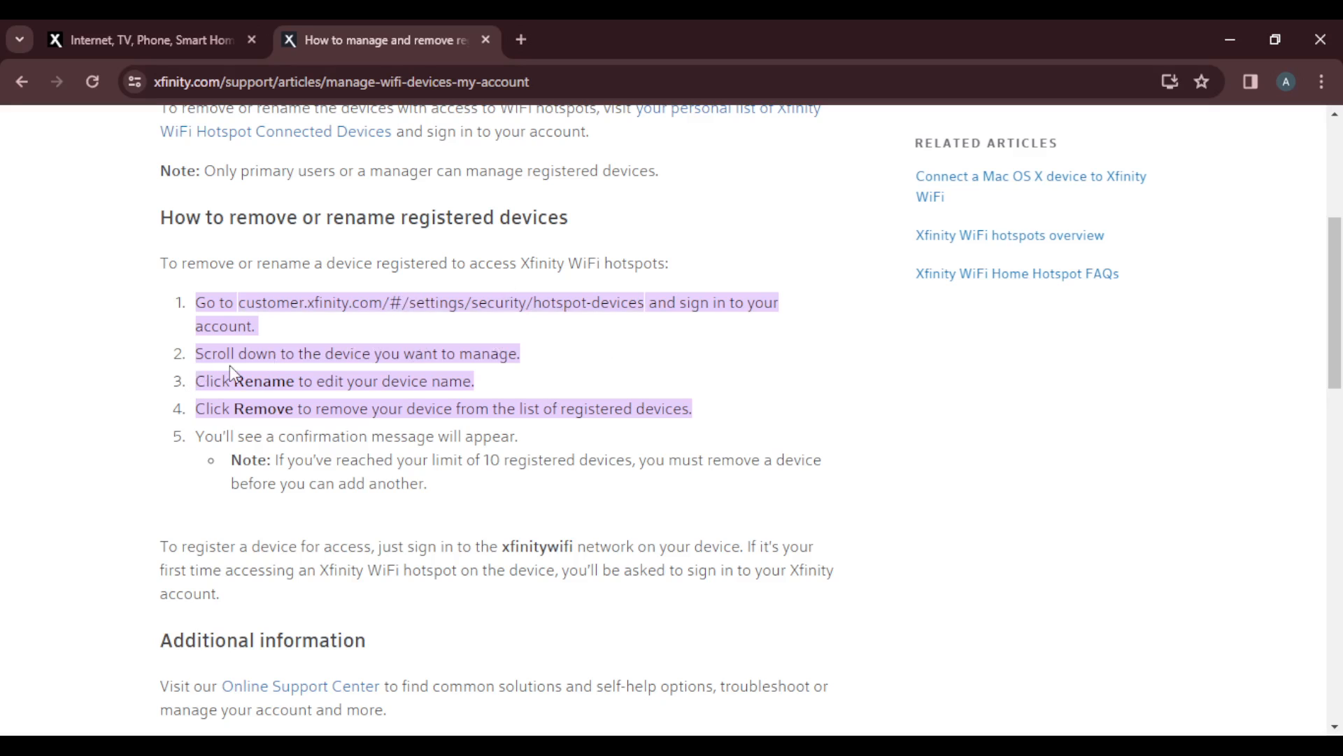
{"action": "mouse_move", "coordinate": [377, 377]}
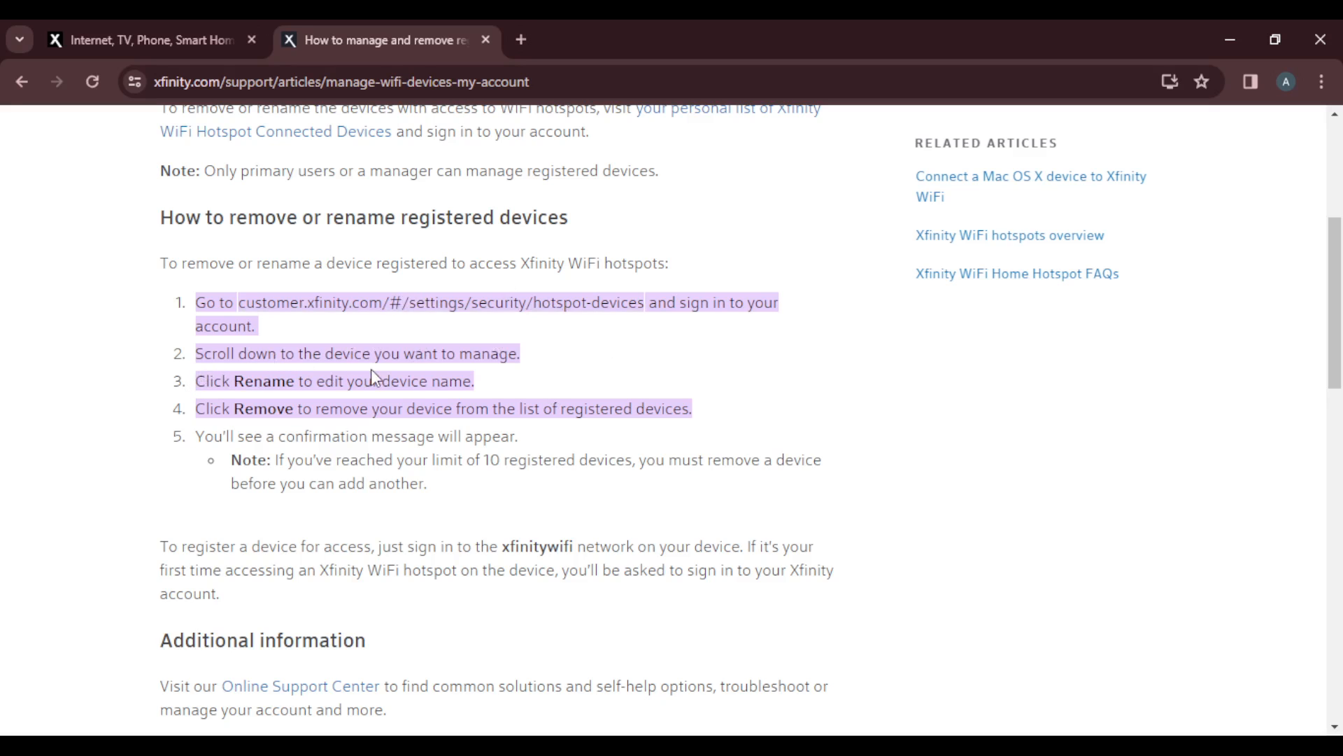
{"action": "mouse_move", "coordinate": [534, 381]}
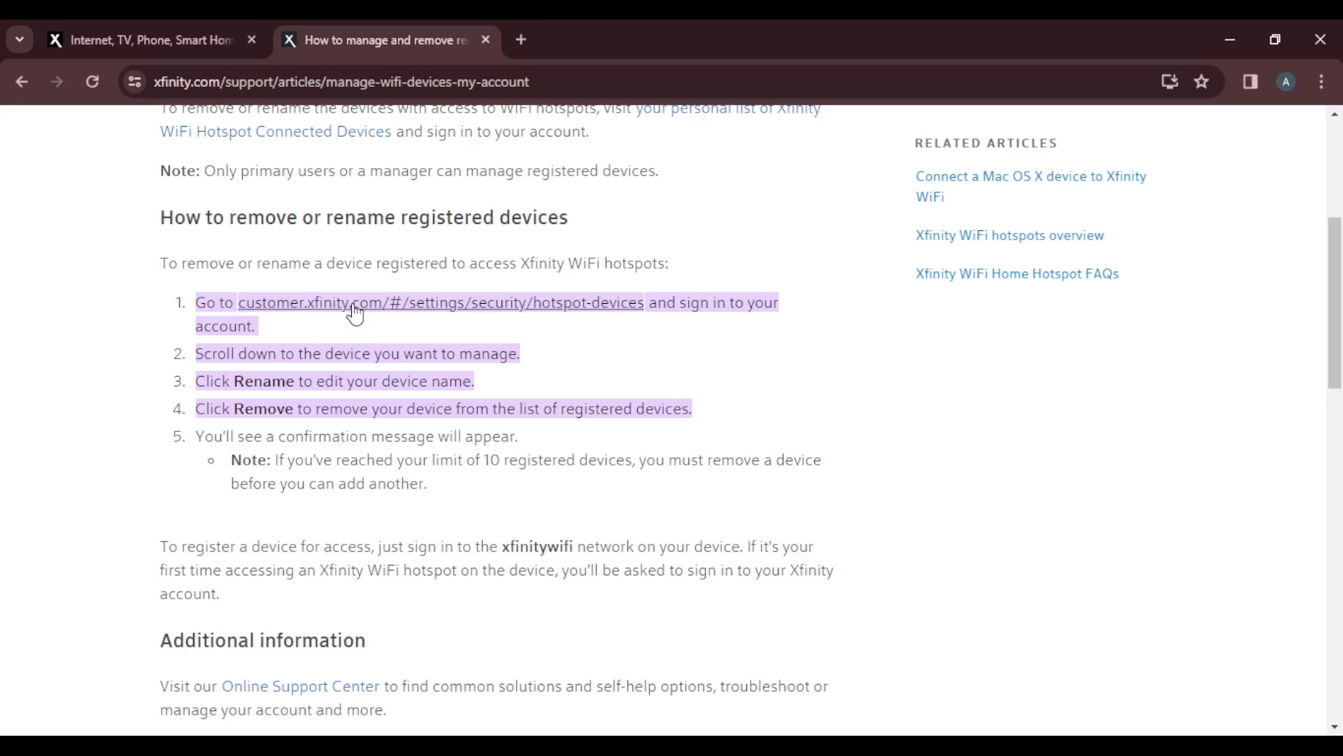
{"action": "mouse_move", "coordinate": [420, 305]}
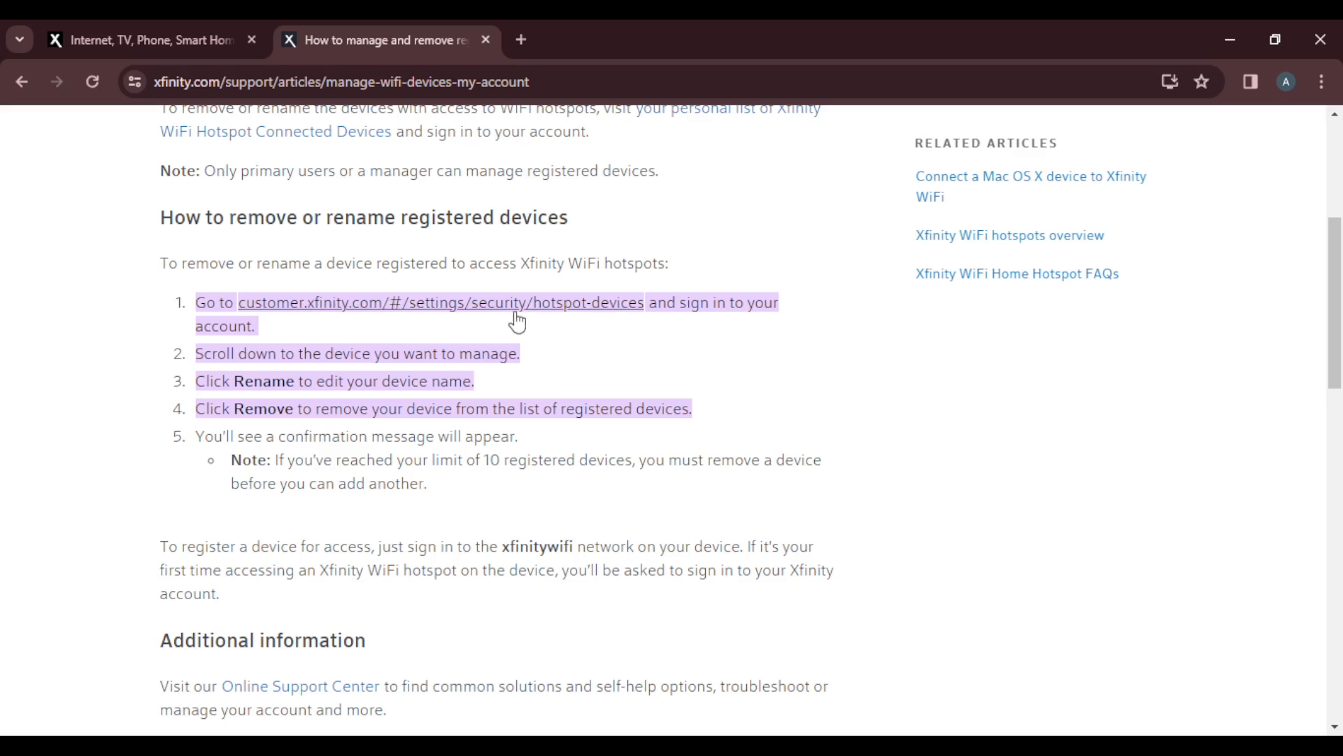
{"action": "mouse_move", "coordinate": [628, 335]}
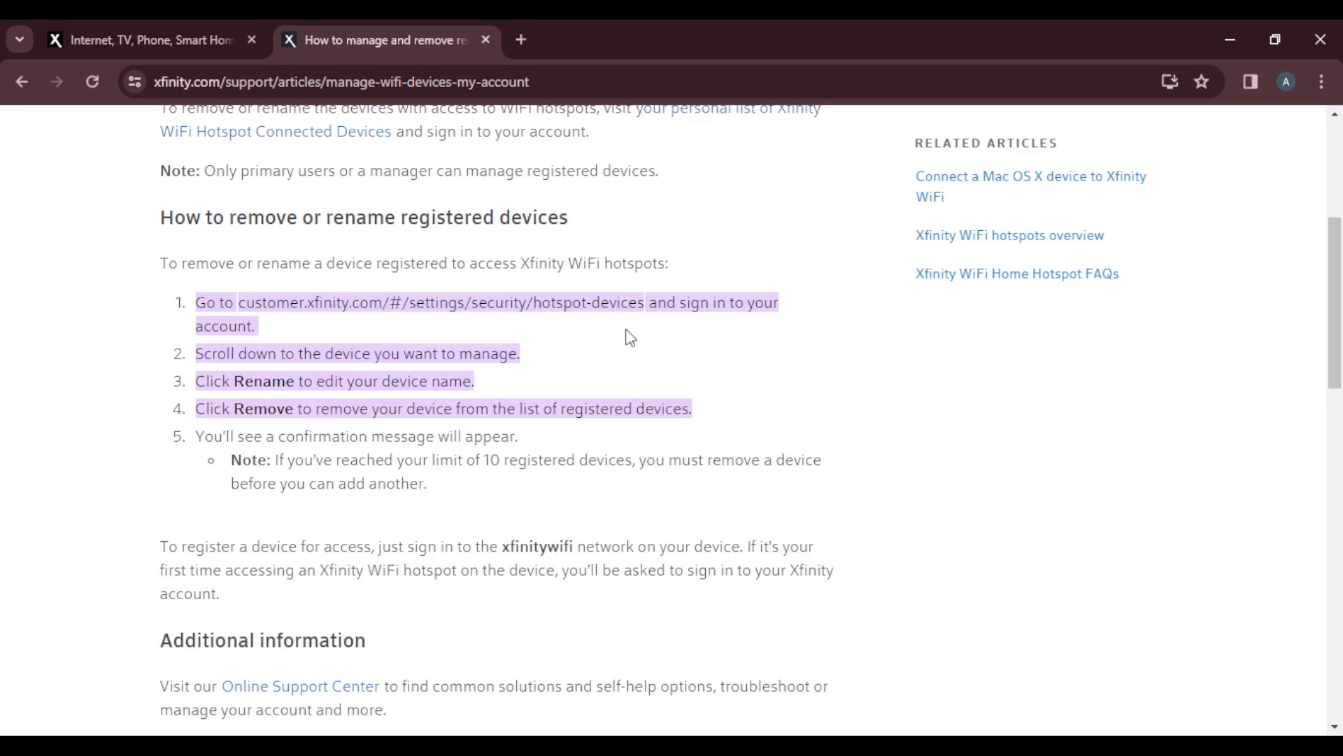
{"action": "mouse_move", "coordinate": [553, 351]}
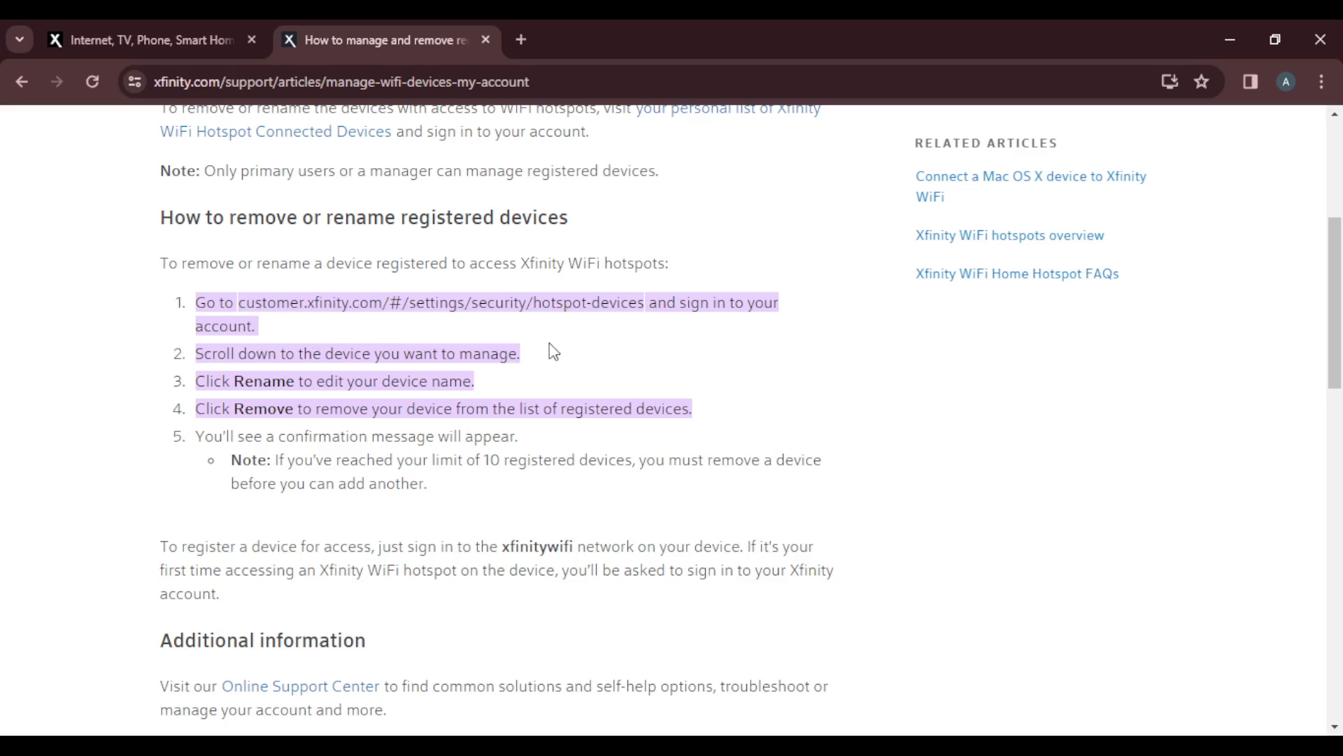
{"action": "mouse_move", "coordinate": [188, 420]}
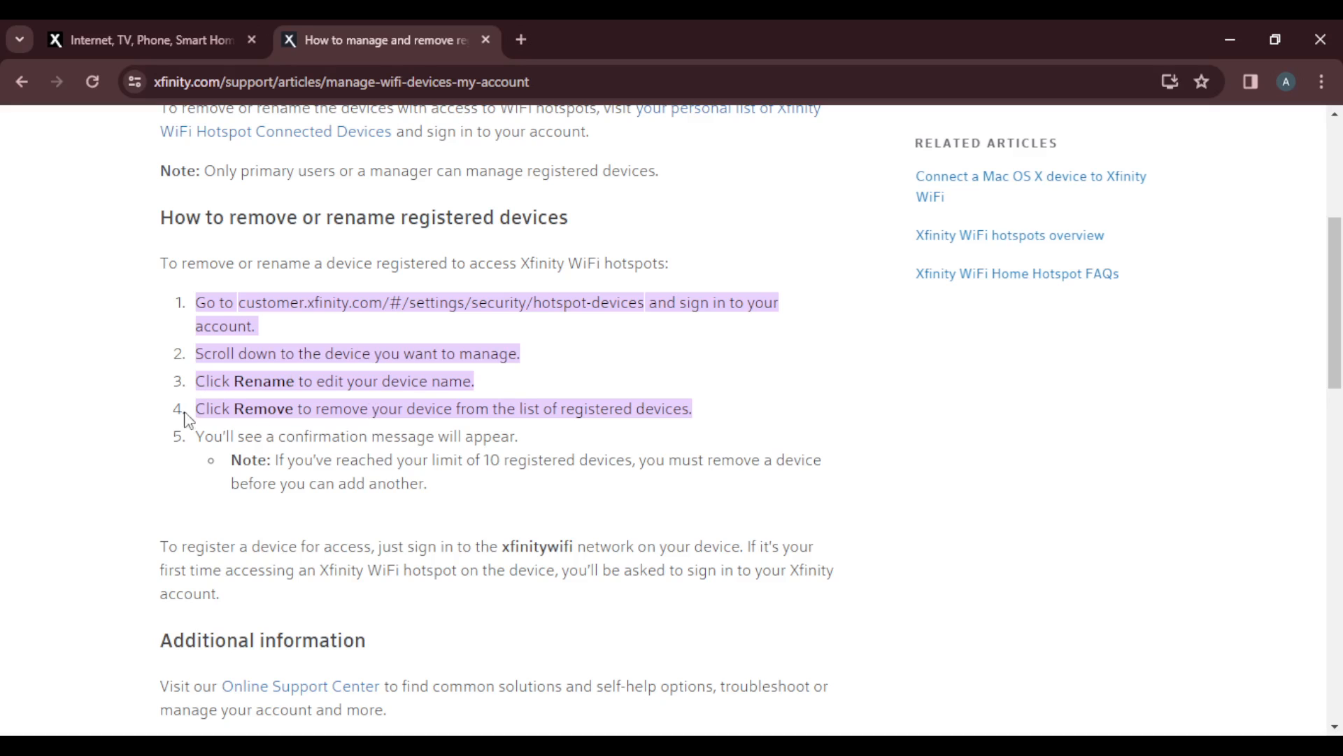
{"action": "mouse_move", "coordinate": [281, 380]}
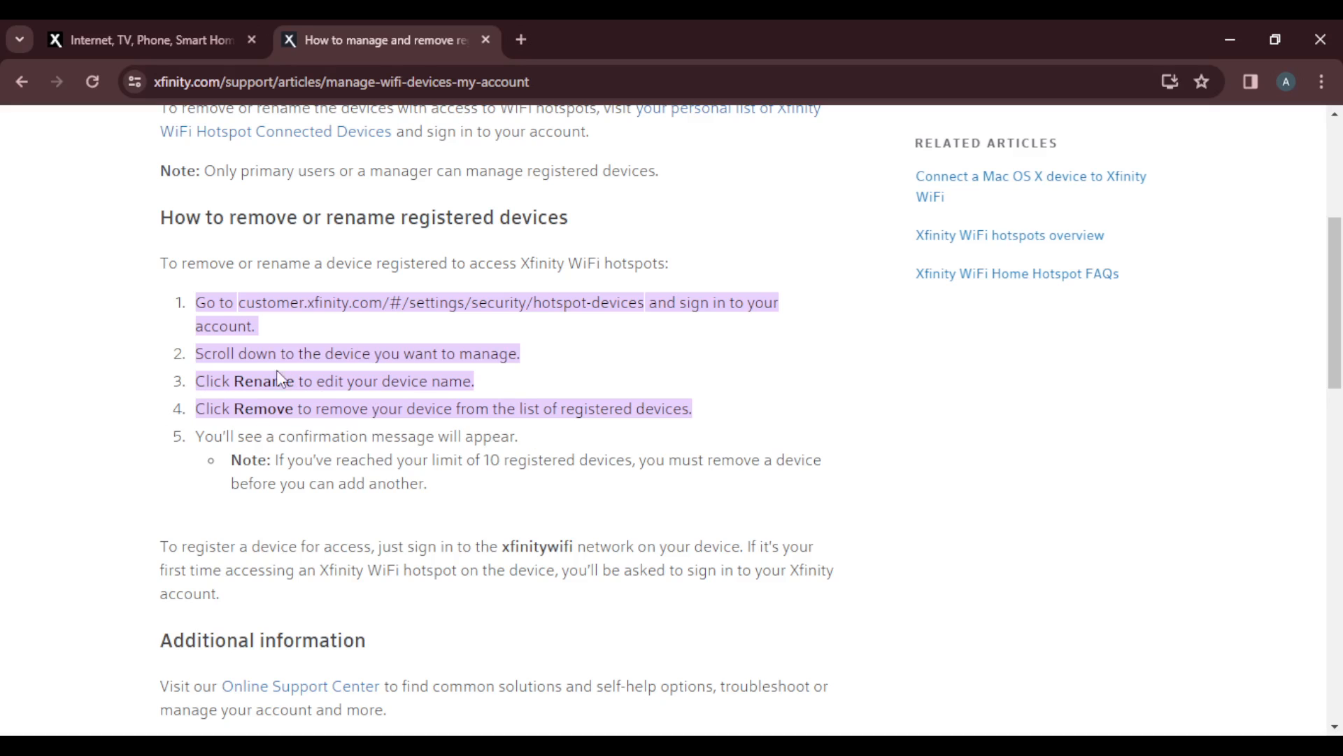